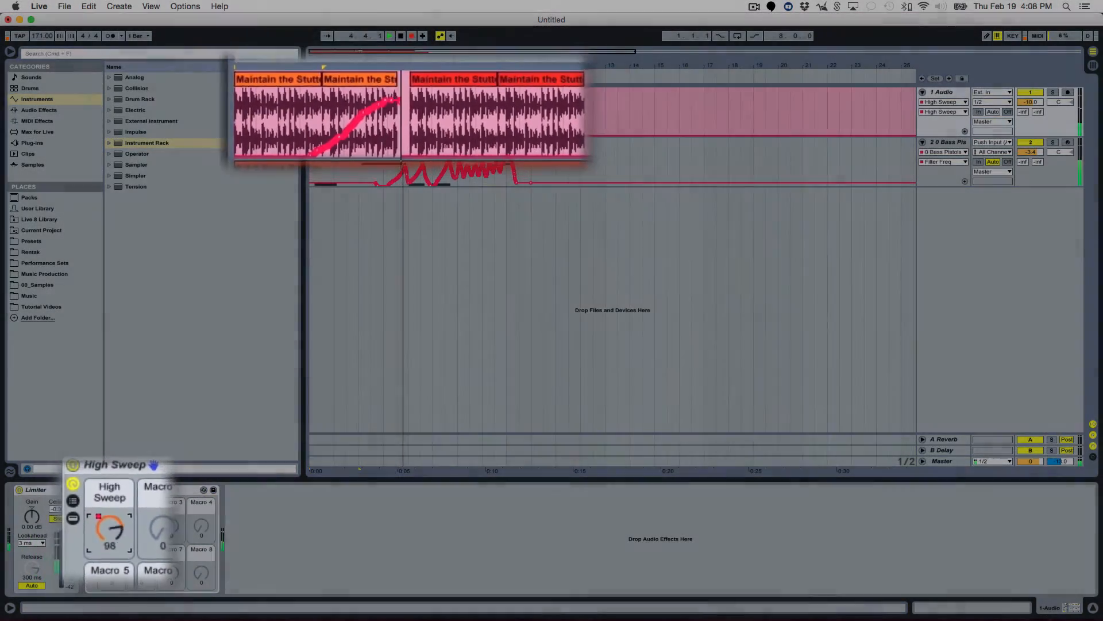
Arm automation recording before playing and sweeping the High Sweep macro knob
click(946, 142)
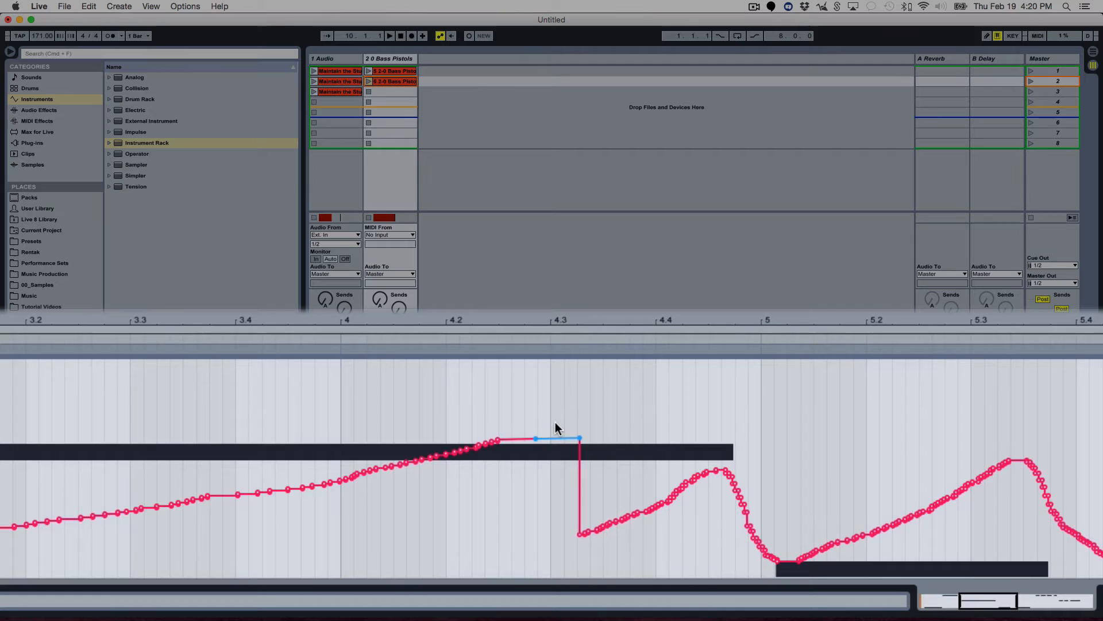
Drag the flat envelope step down so it meets the lower rising Filter Freq curve
drag(558, 438, 558, 424)
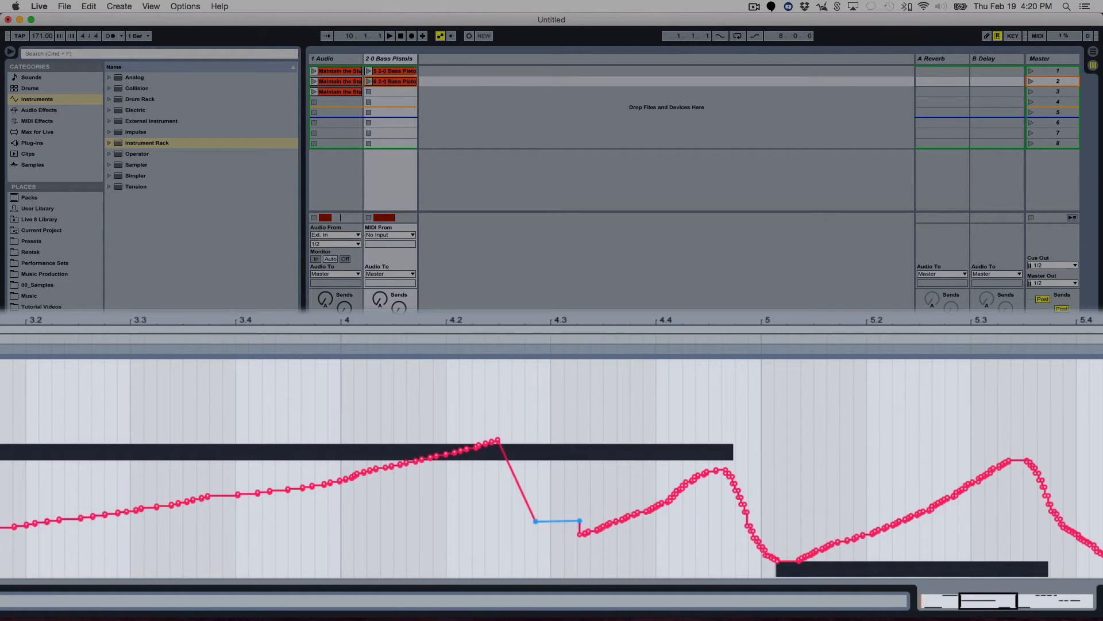
drag(557, 522, 557, 421)
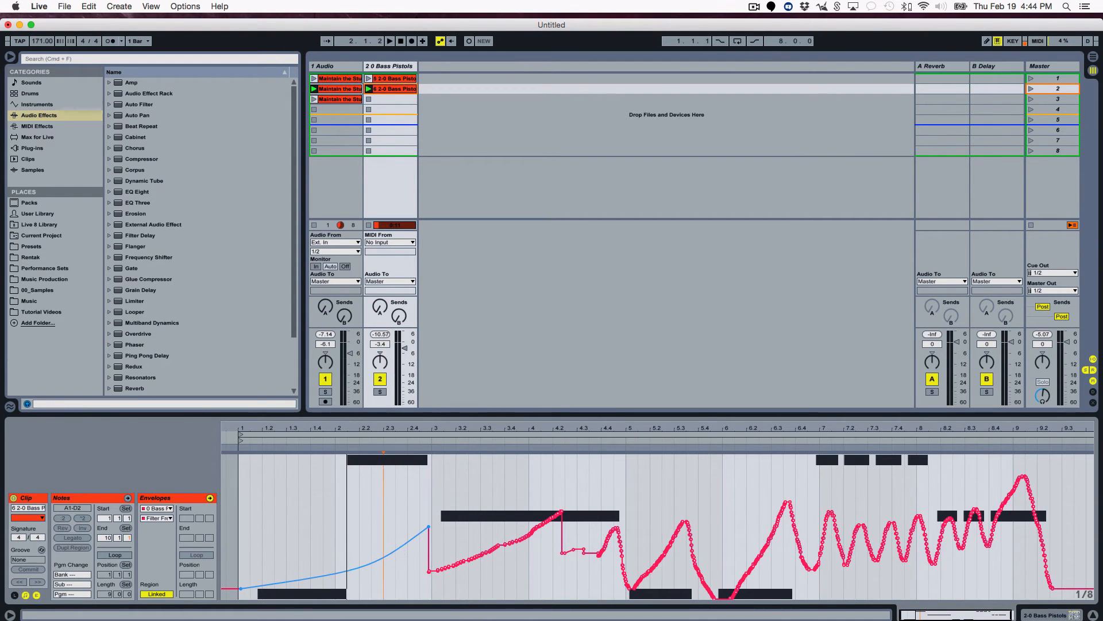
Zoom out the clip envelope view to shape the opening ramp of the Bass Pistols clip
click(389, 41)
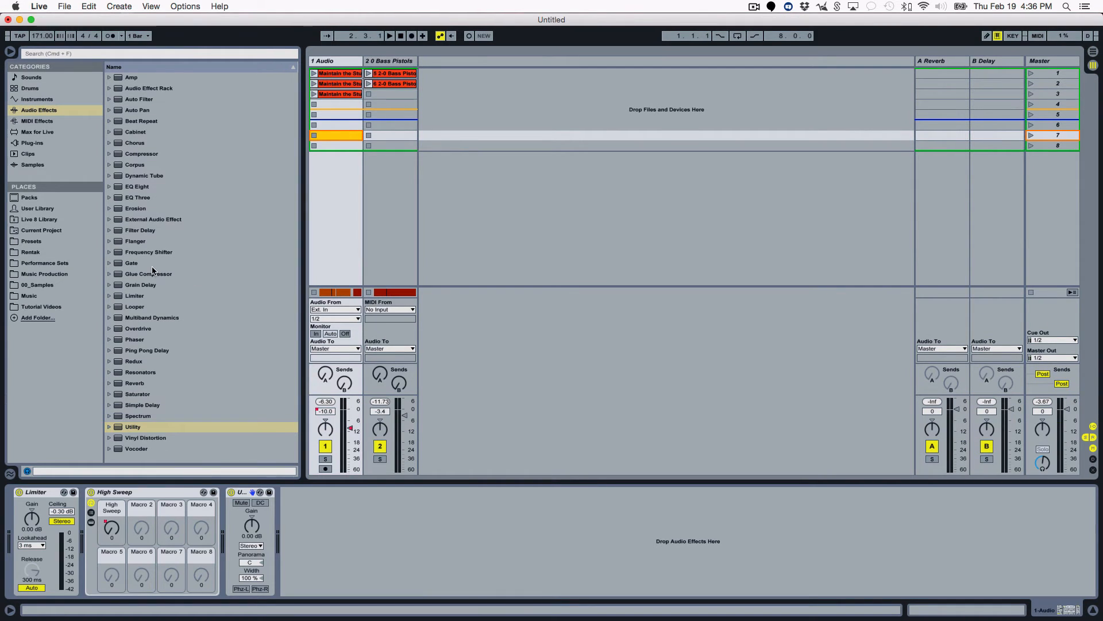
mouse_move(414, 377)
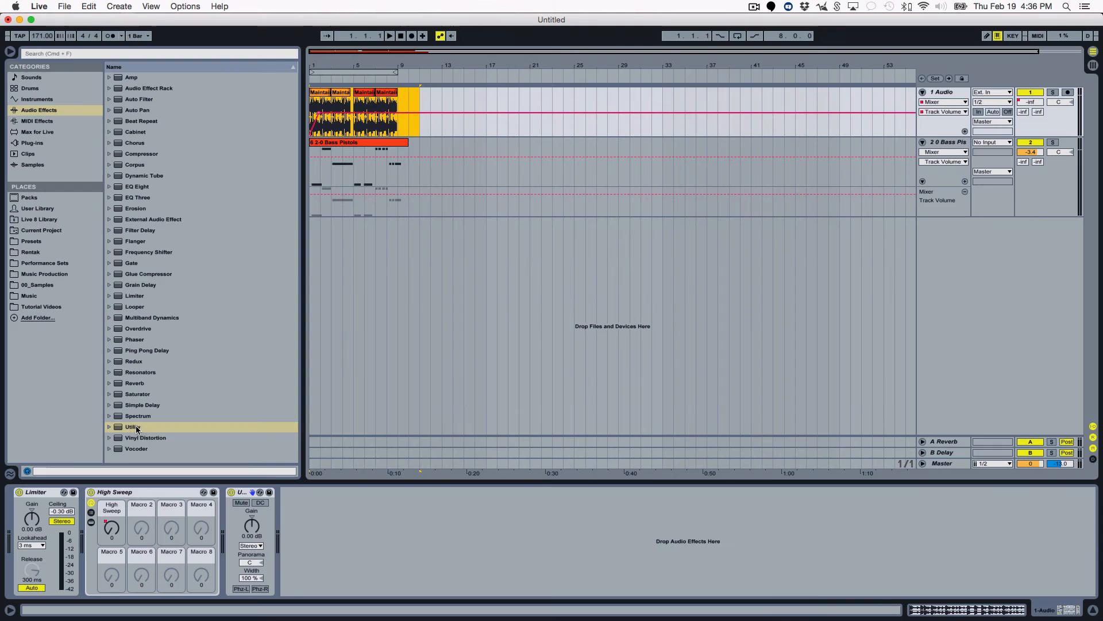
Pick the Utility audio effect from the browser for the 1 Audio track's device chain
click(132, 426)
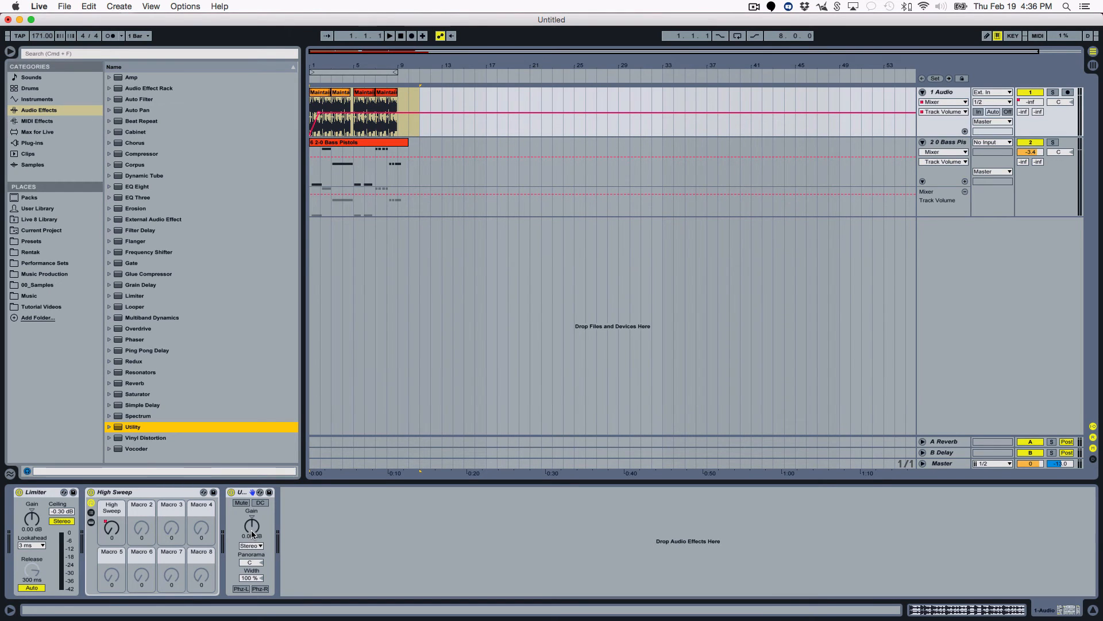